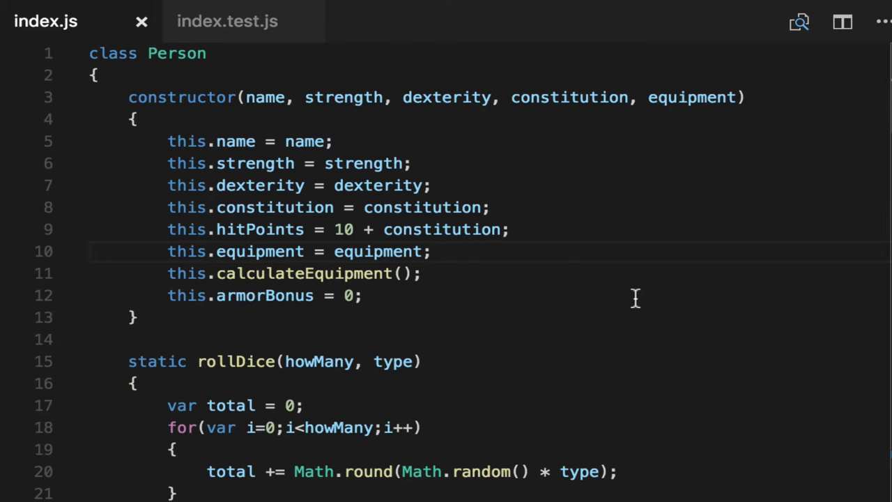
Append getPerson = ()=> person; and module.exports = {getPerson} at the end of index.js.
scroll("down", 3)
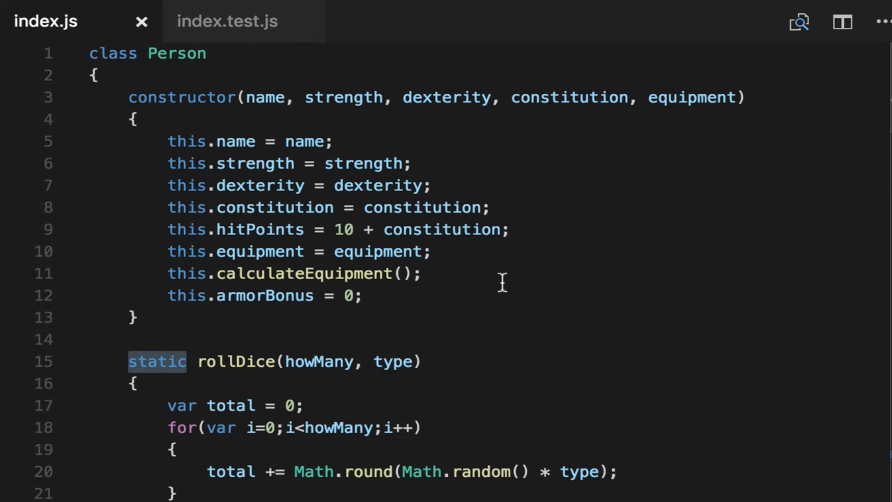
left_click(187, 361)
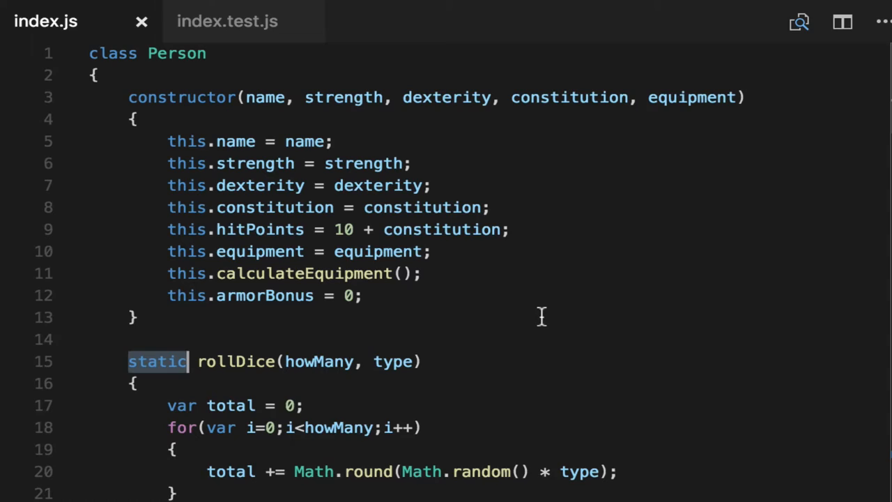
scroll("down", 3)
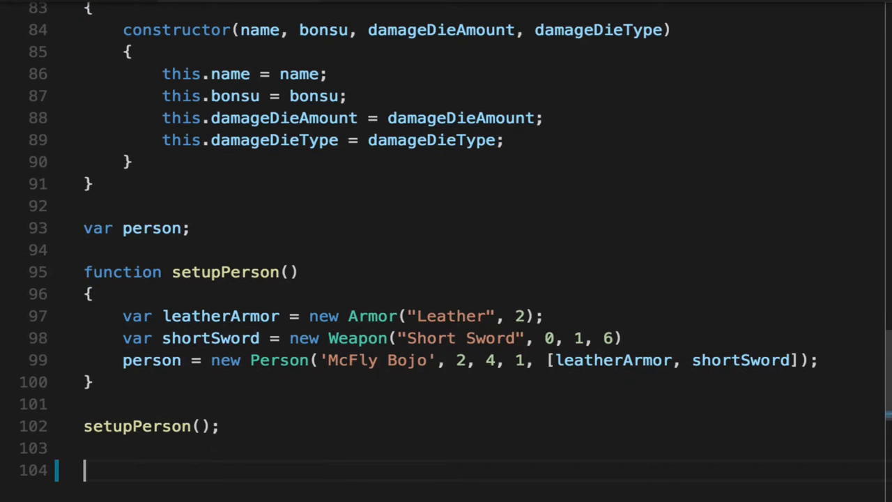
type("getPers")
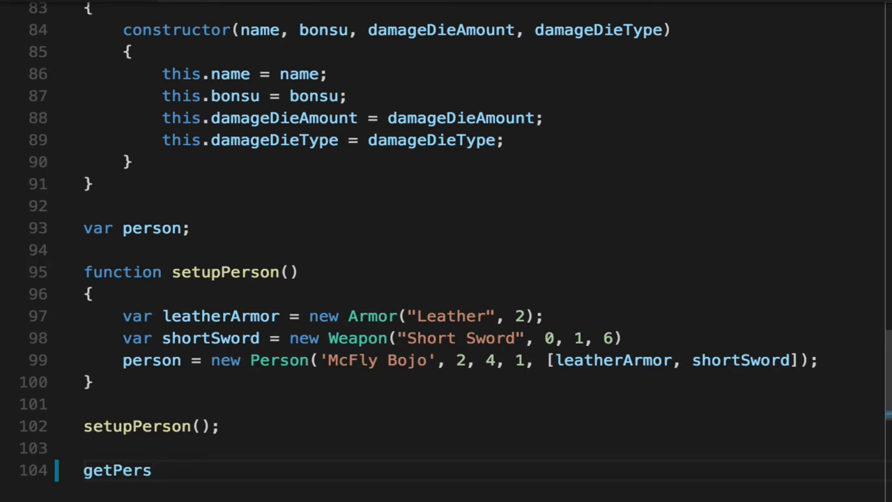
type("on")
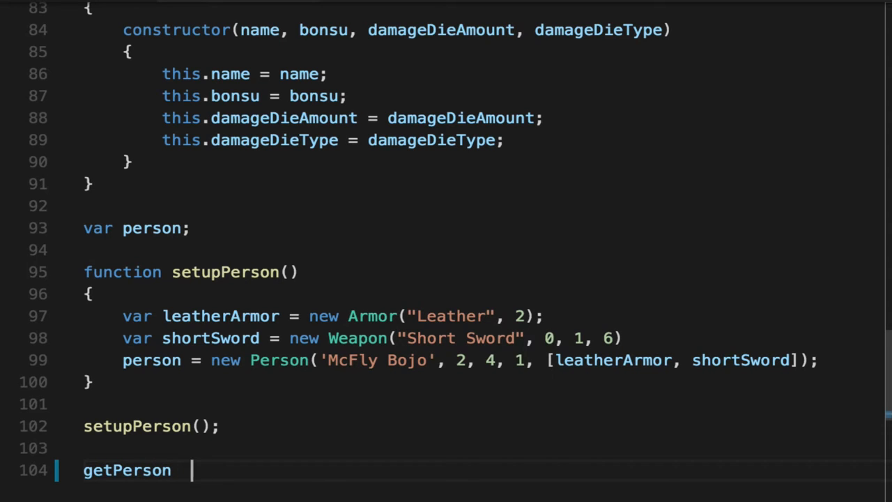
type("= ()=>")
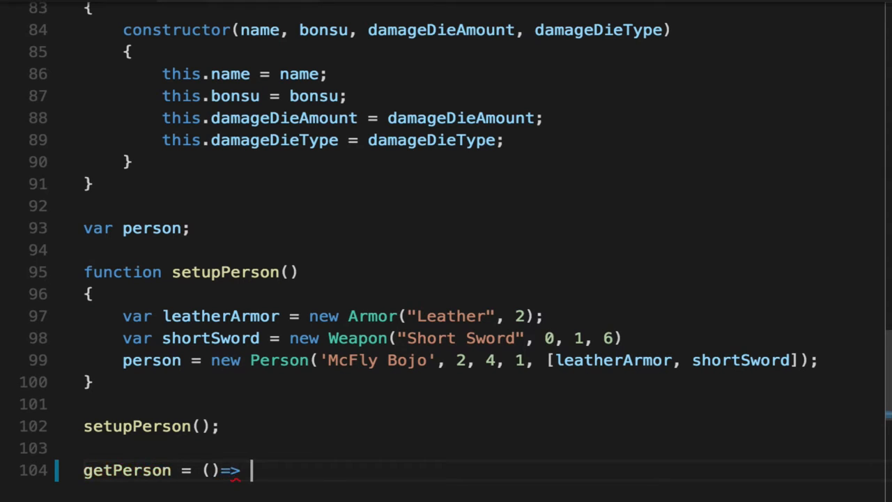
type("person;")
type("module.exports =")
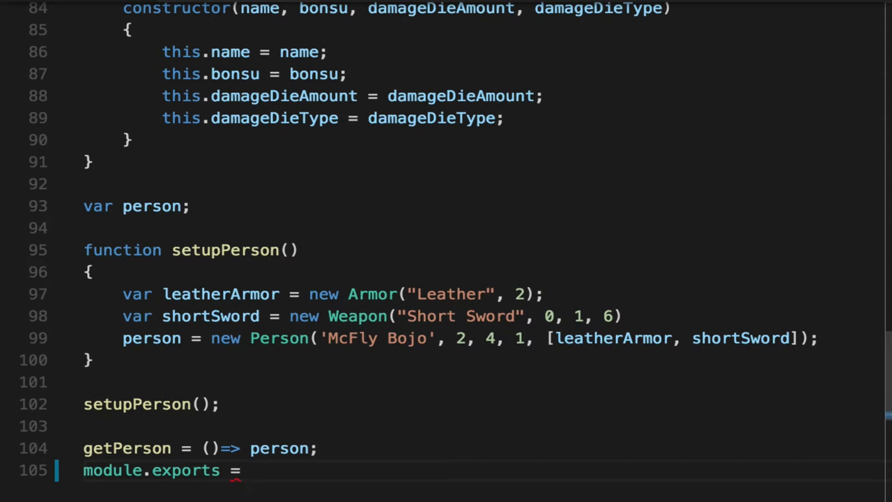
type("{getPerson}")
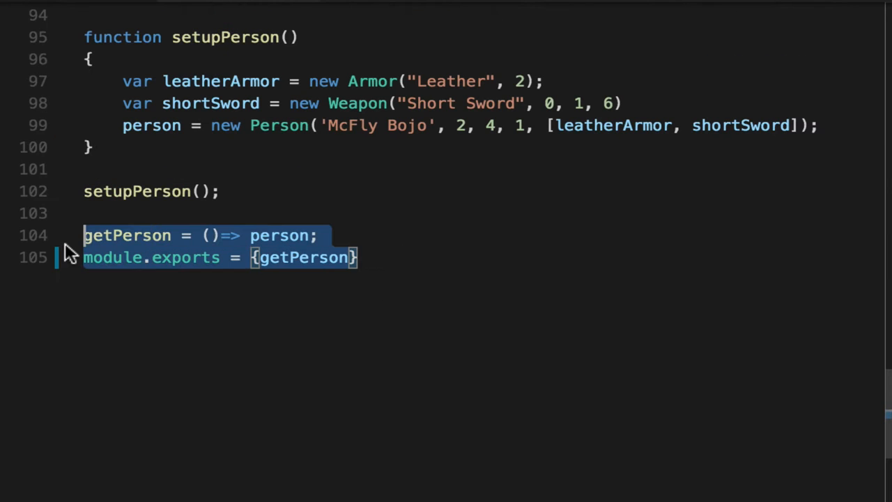
mouse_move(443, 362)
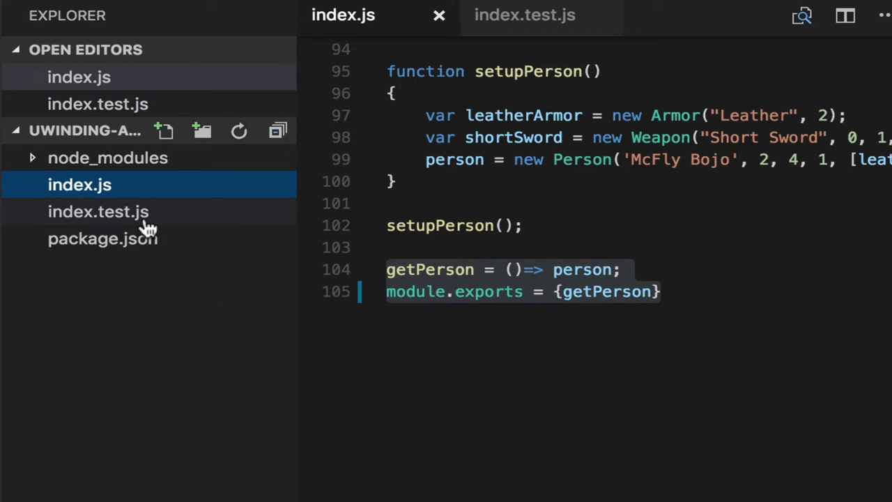
mouse_move(126, 151)
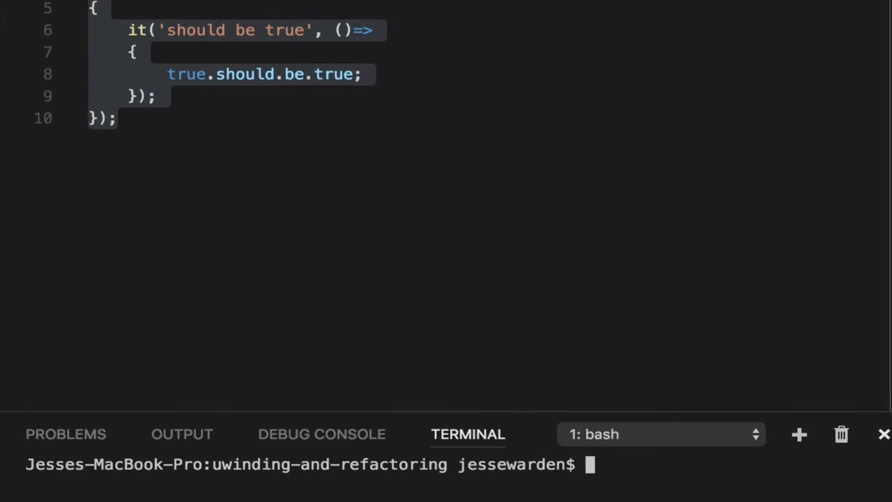
Run npm test in the integrated terminal with index.test.js open.
type("npm test")
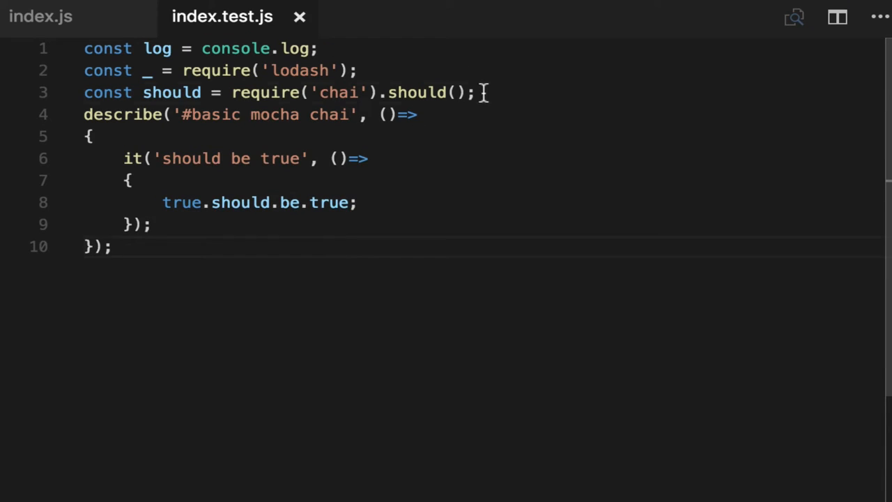
Require getPerson from './index' and add an empty describe('#index initial conditions') block.
key("Enter")
type("get")
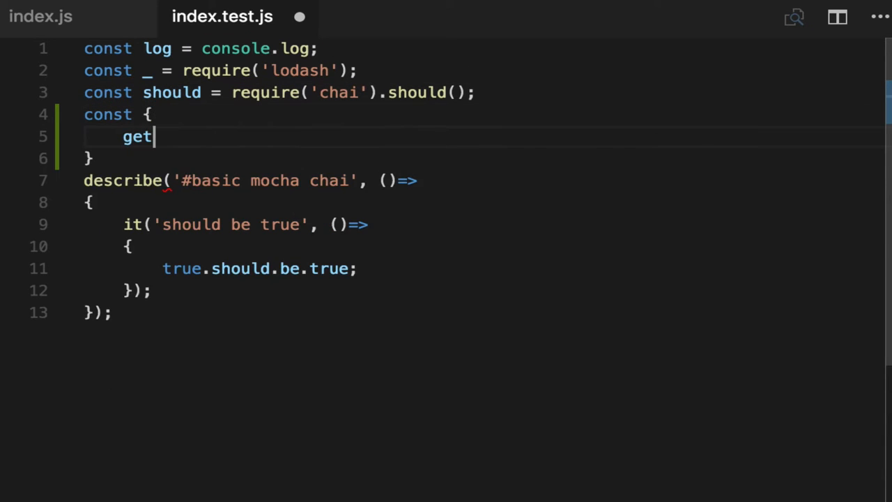
type("Person")
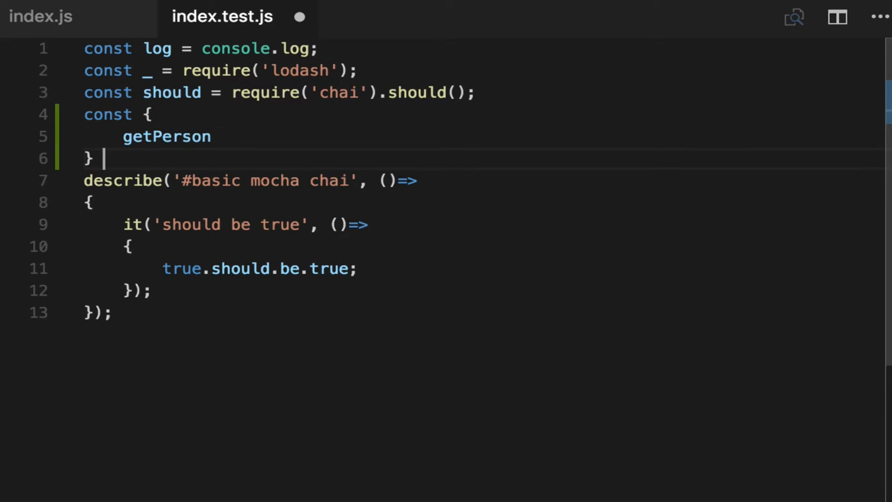
type("= require('./index');")
type("describe('")
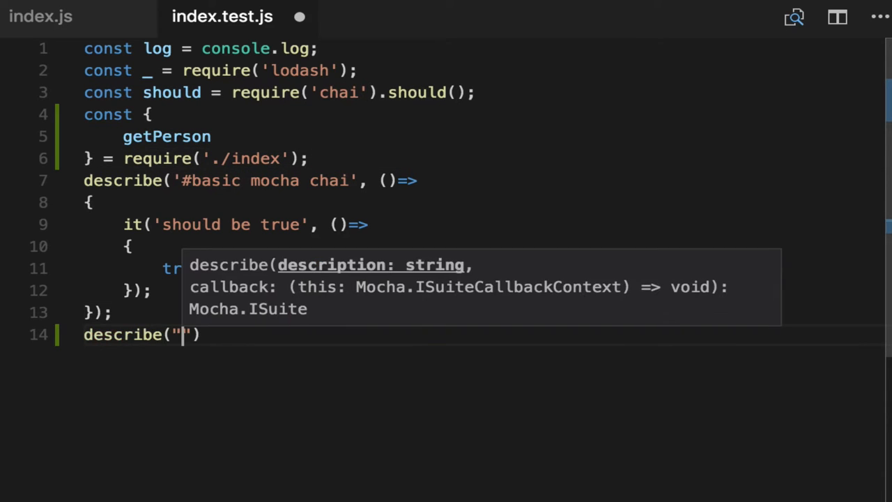
type("#index initial cond")
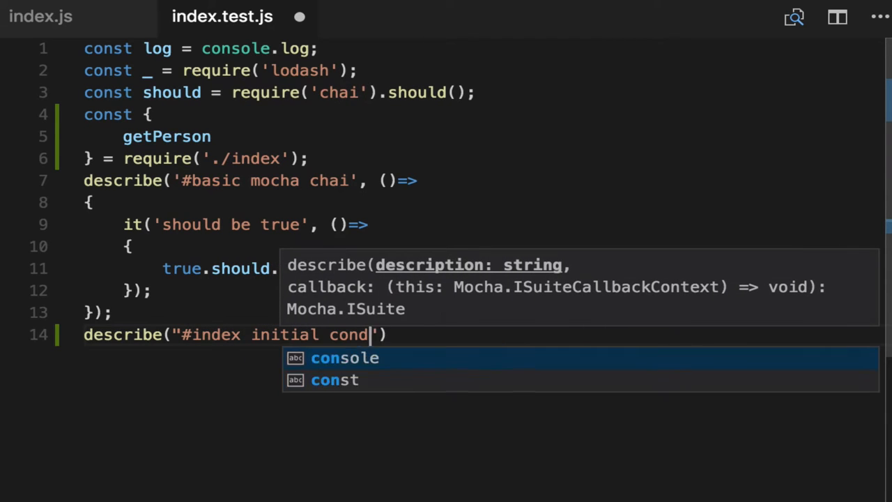
type("itions\", )")
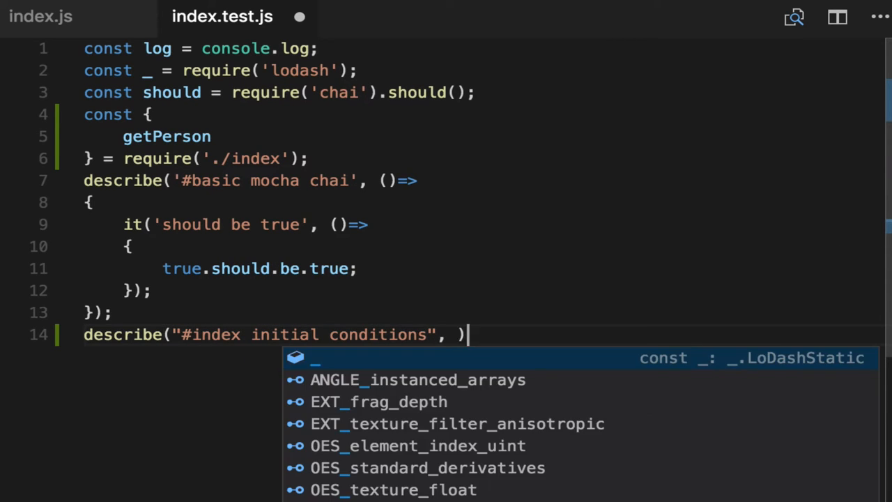
key("Enter")
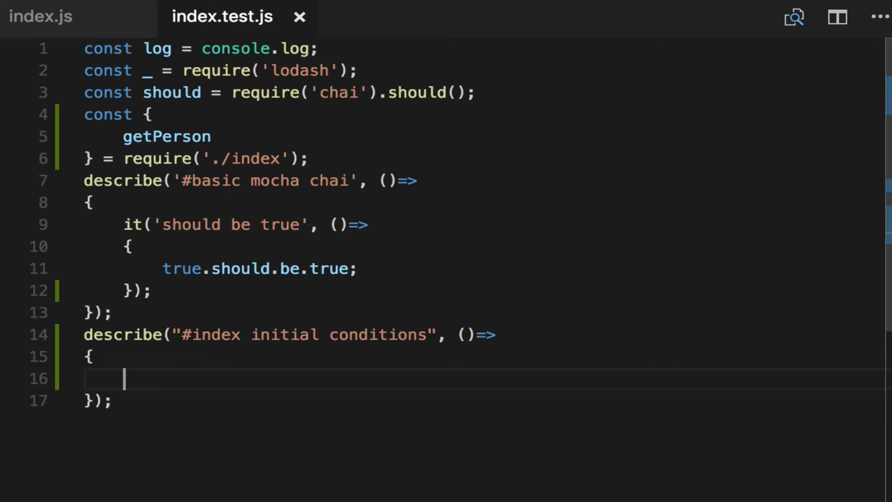
Add an it('initial person is an object') test shell inside the describe block.
type("9t")
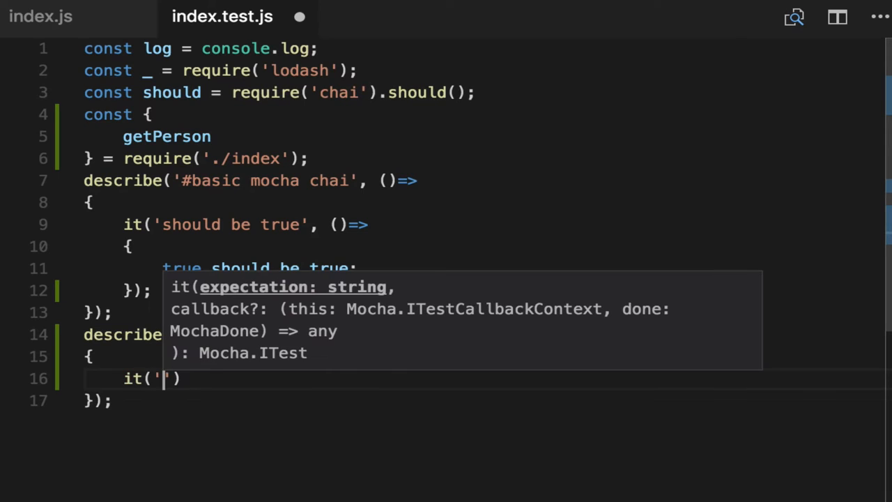
type("initial person")
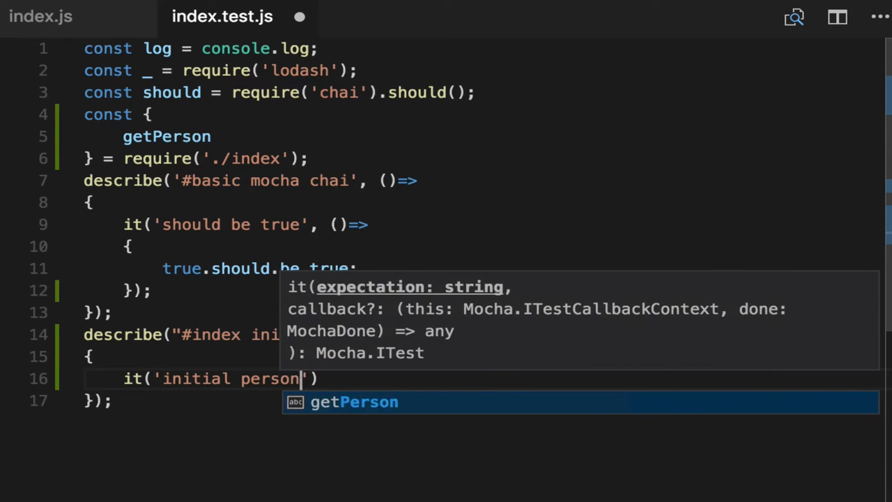
type("is an object")
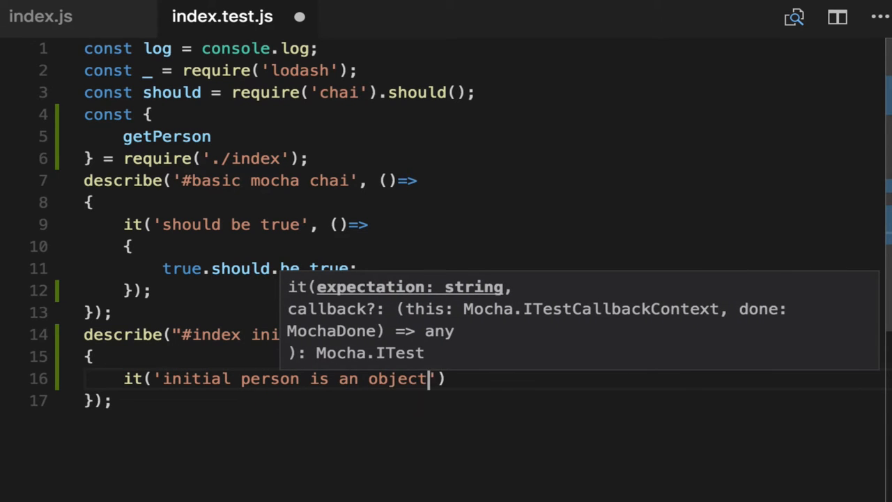
type(", ()")
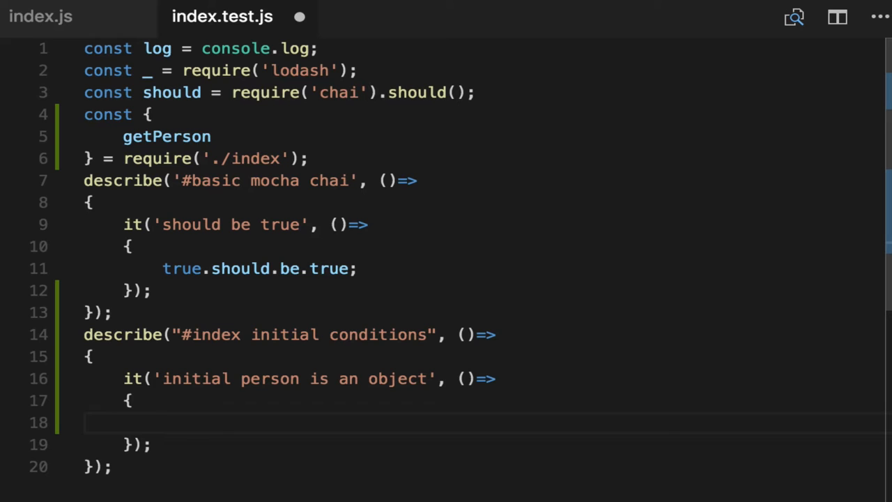
type("_.isObject(")
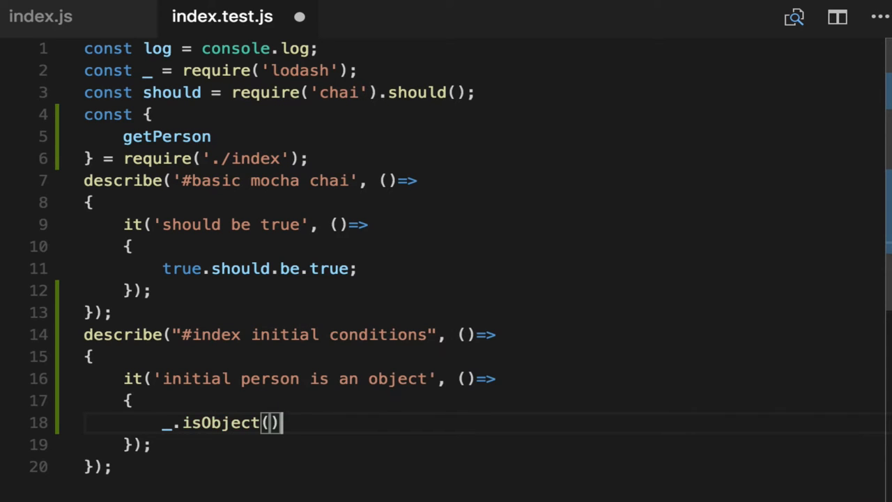
Fetch const person = getPerson() and assert _.isObject(person).should.be.true.
type("const person = getPer")
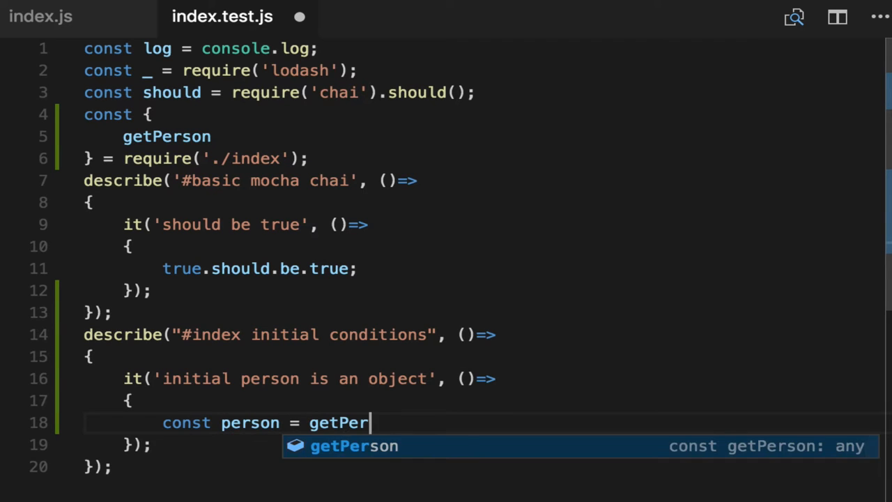
key("Tab")
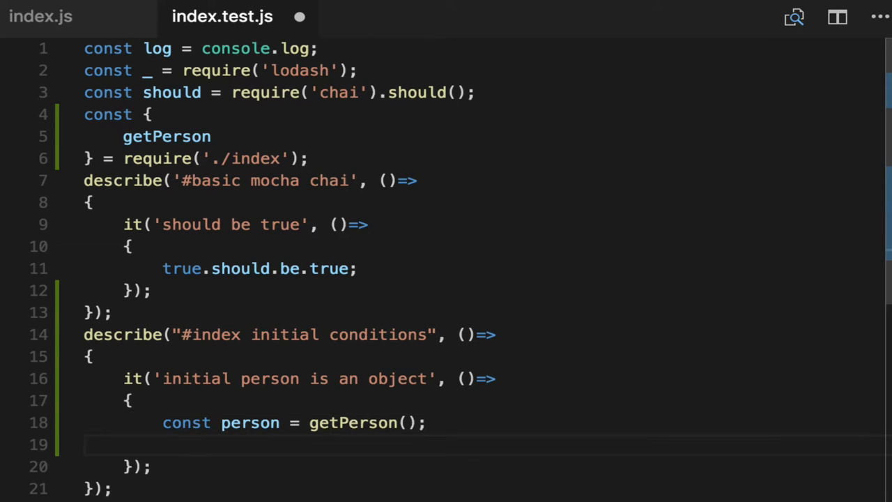
type("_.isObje")
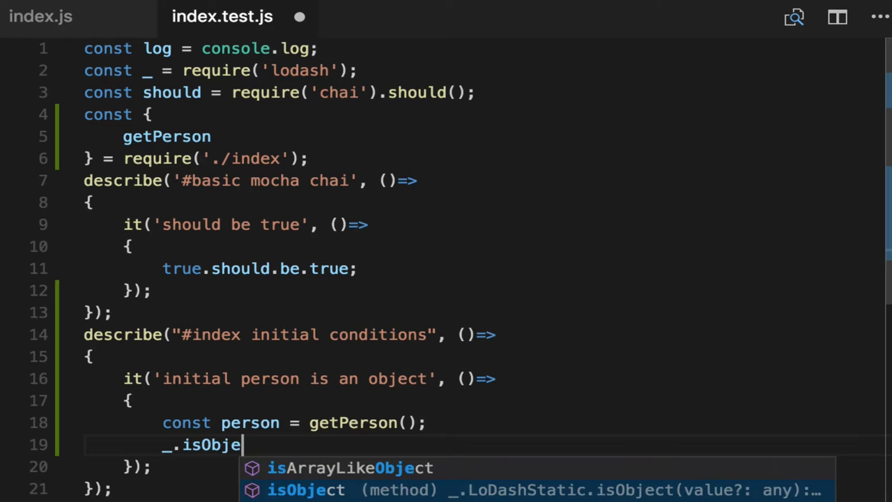
type("ct(person).should.be.true;")
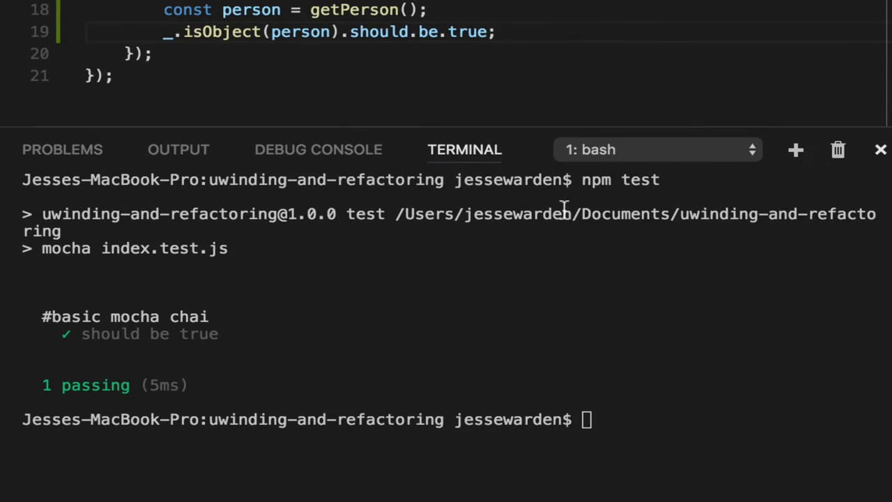
Run npm test to see 2 passing, then return to index.js.
type("nppm")
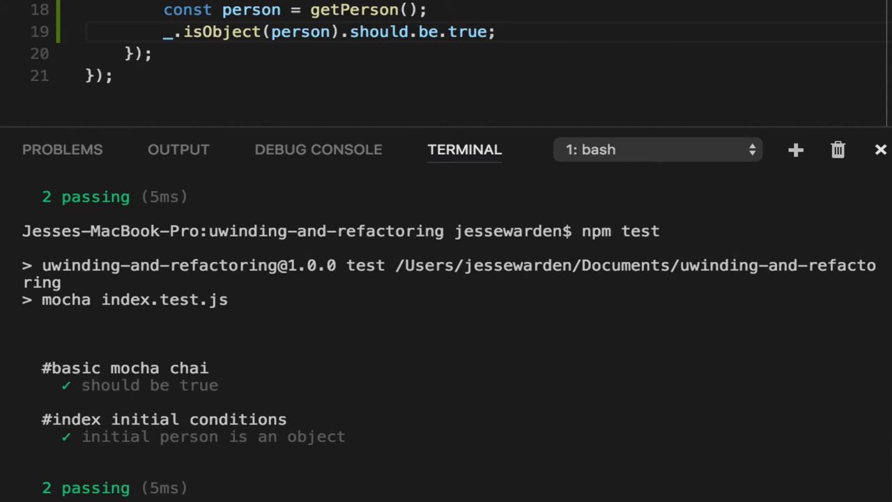
mouse_move(346, 47)
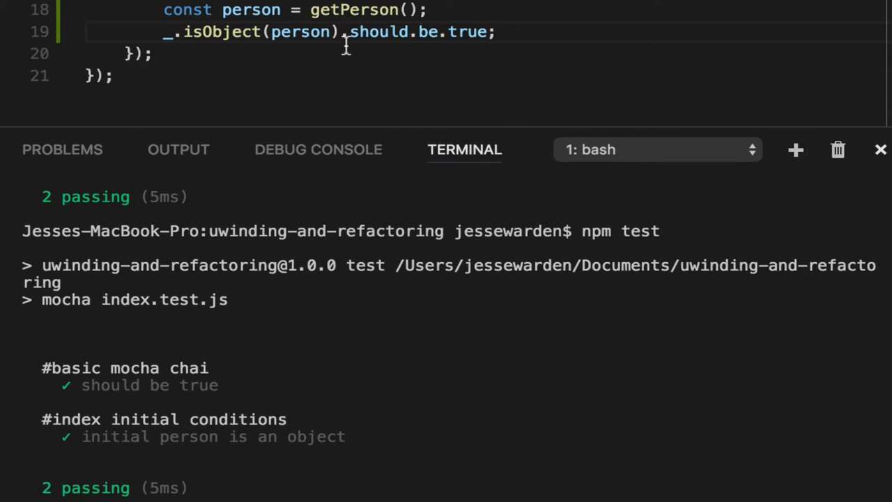
left_click(45, 17)
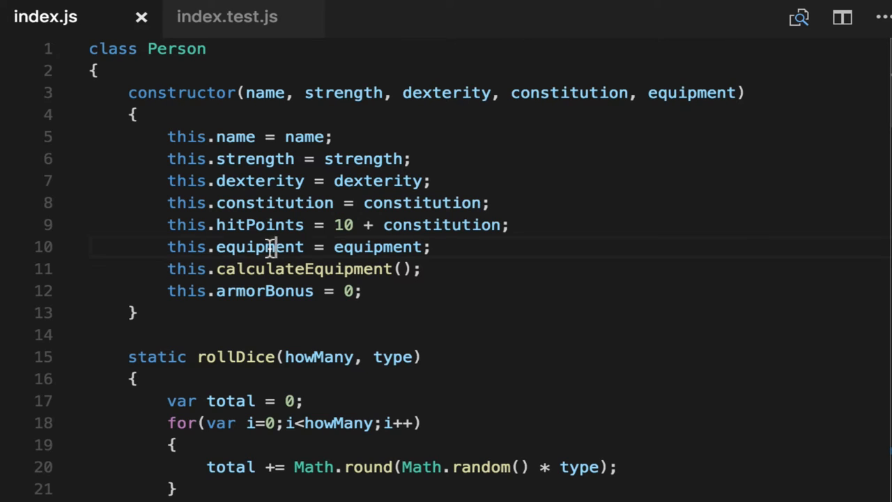
Review the Person constructor's calculateEquipment call, the equipment logic and the Armor class.
triple_click(279, 269)
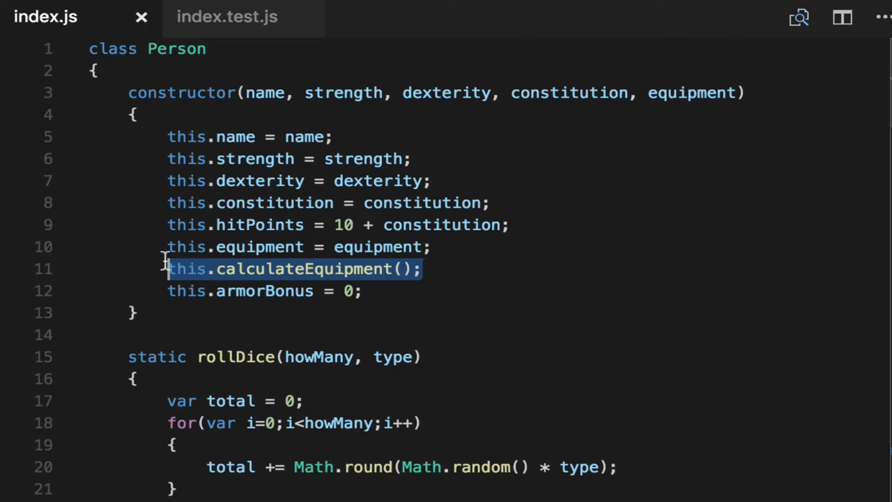
mouse_move(237, 315)
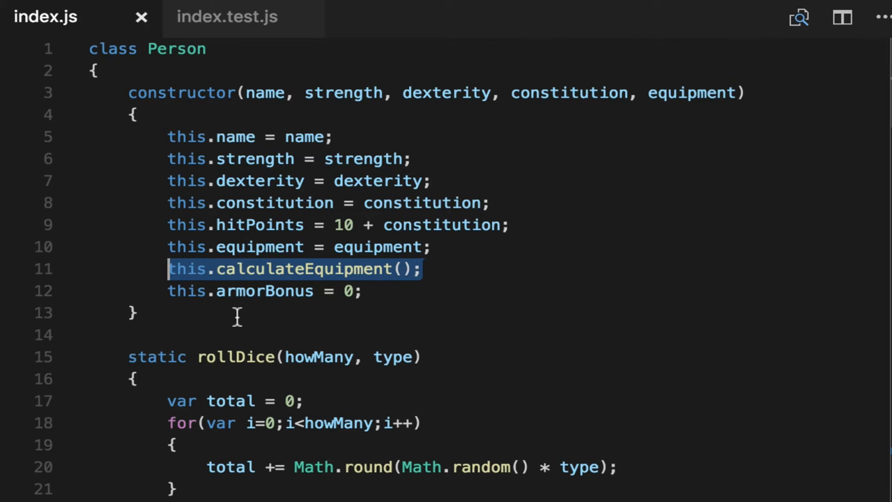
scroll("down", 3)
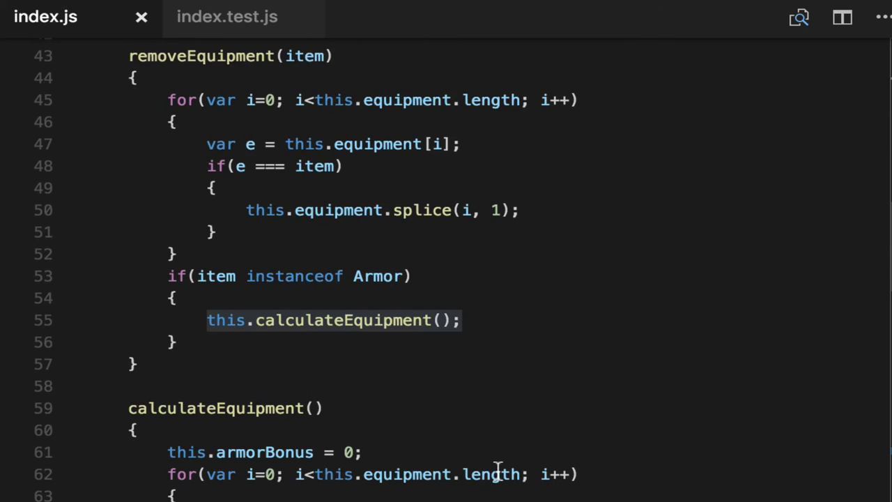
scroll("down", 3)
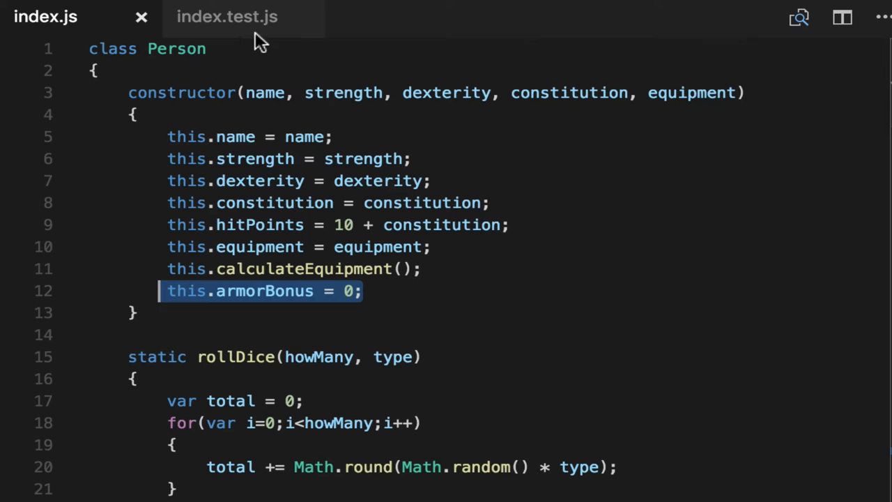
scroll("down", 3)
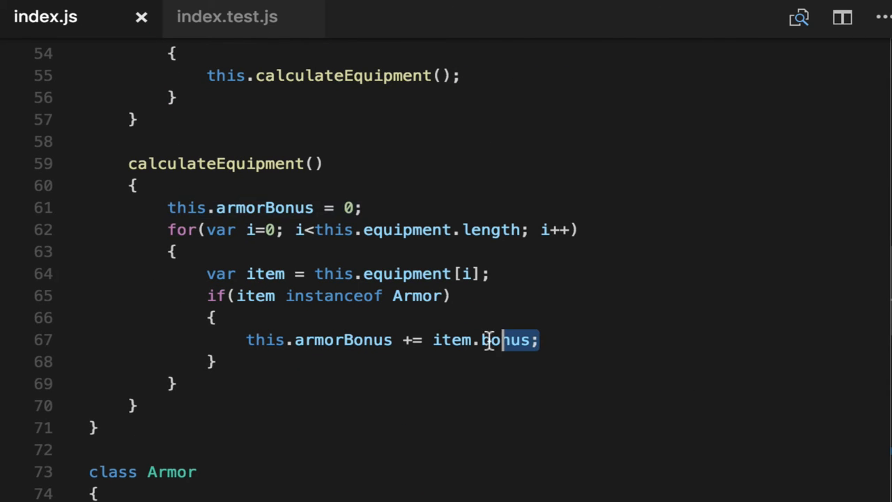
scroll("down", 3)
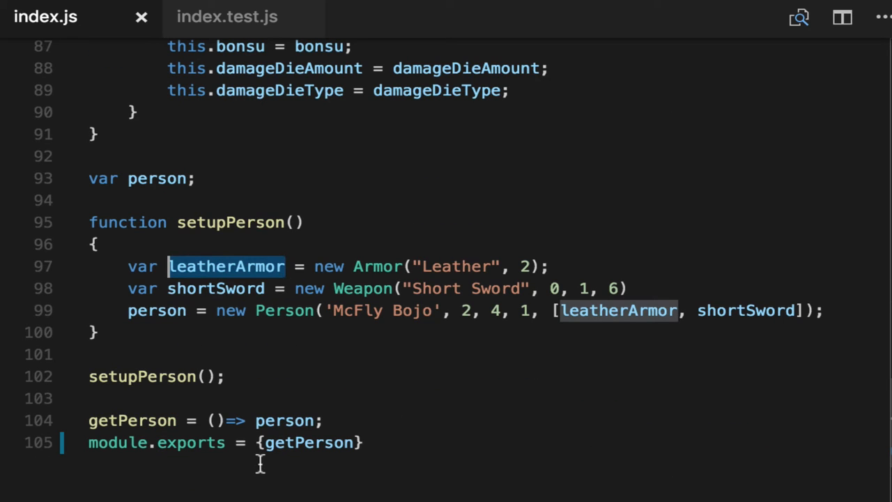
mouse_move(515, 282)
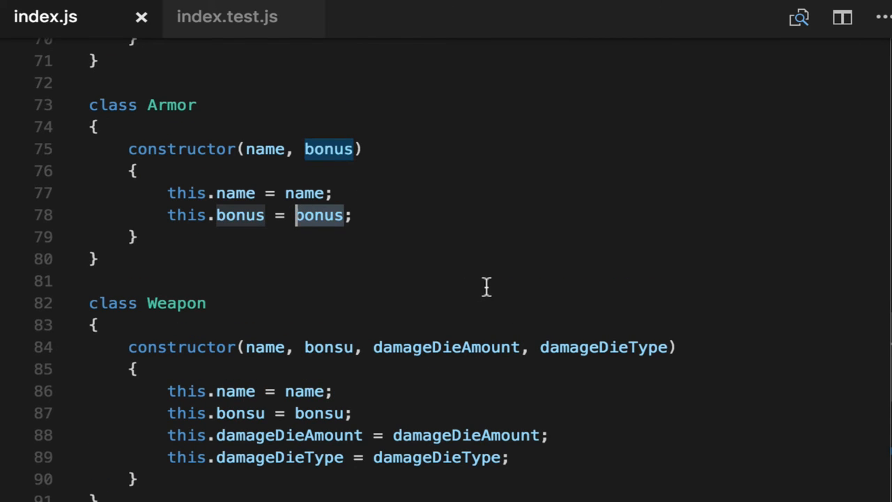
scroll("up", 3)
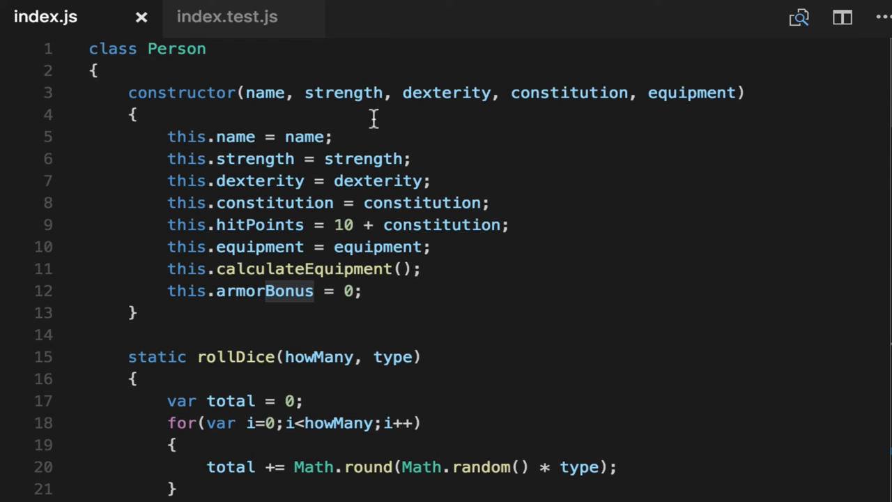
mouse_move(284, 57)
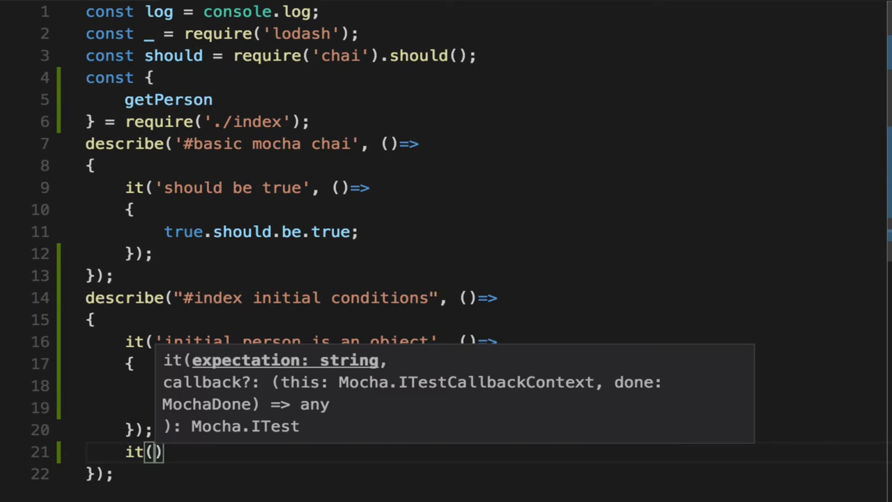
Add an it('armorBonus by default is 0 wearing leatherArmor') test to index.test.js.
type("armorBonus by default '")
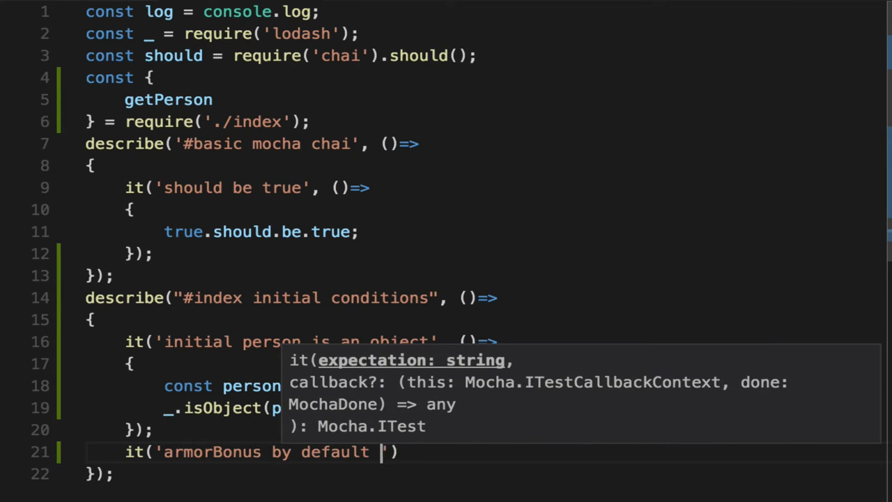
type("is 0 with")
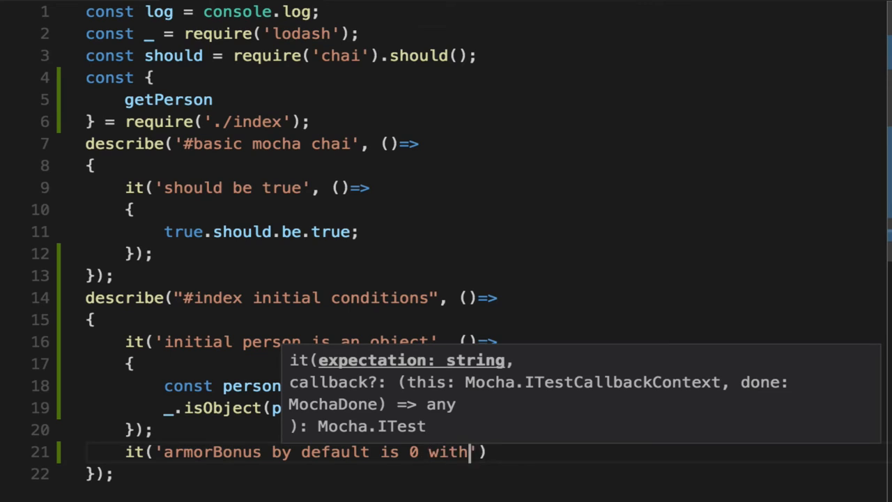
type("eatherArmor")
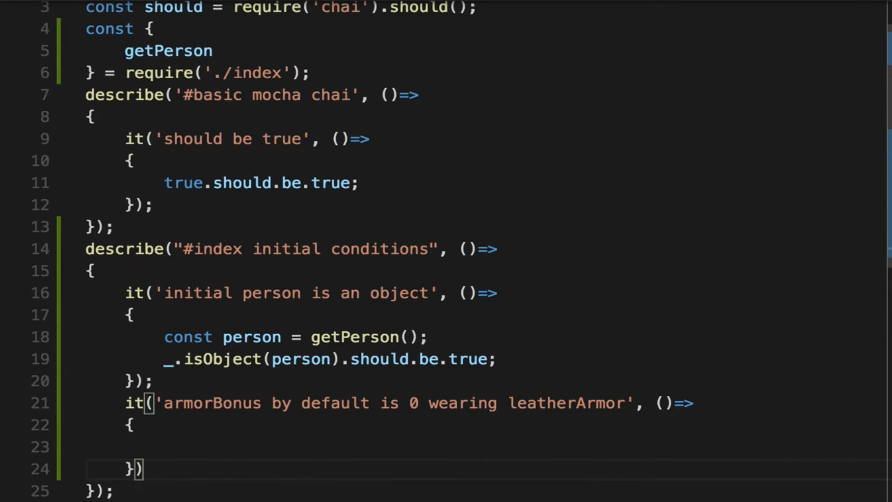
Fetch the person with getPerson() and assert person.armorBonus.should.equal(0).
type("const person = getPerson();")
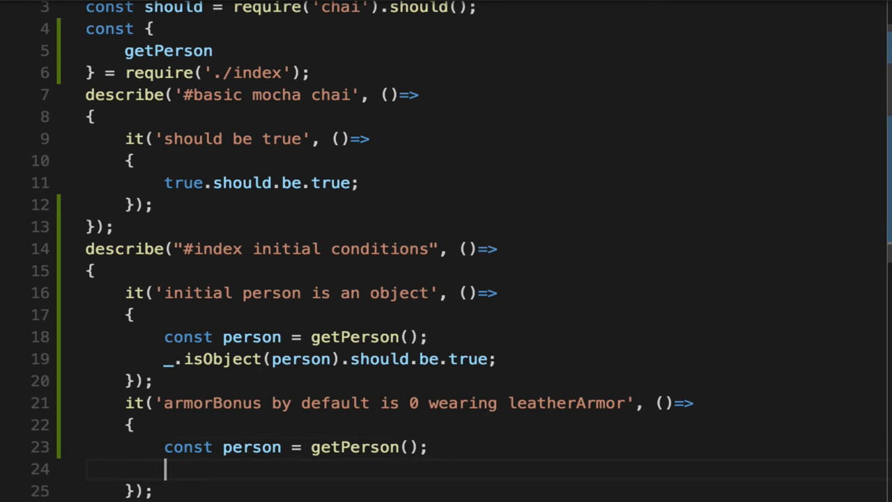
type("p")
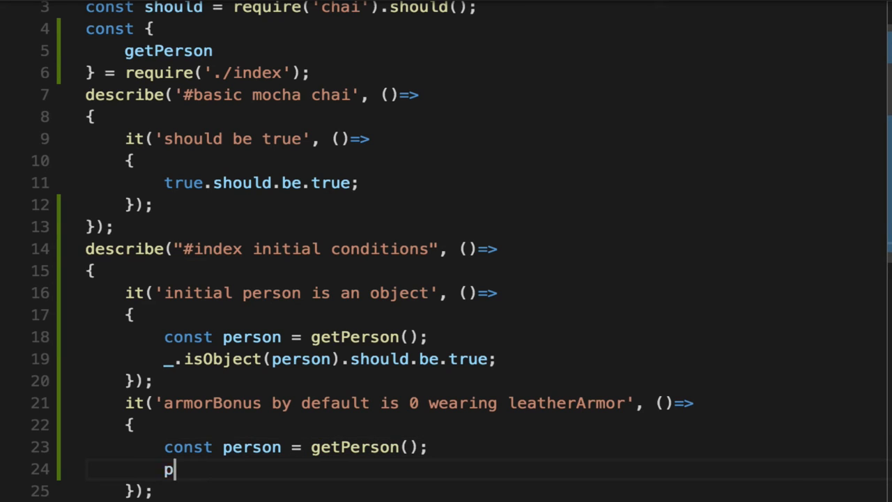
type("erson.armorBonus.")
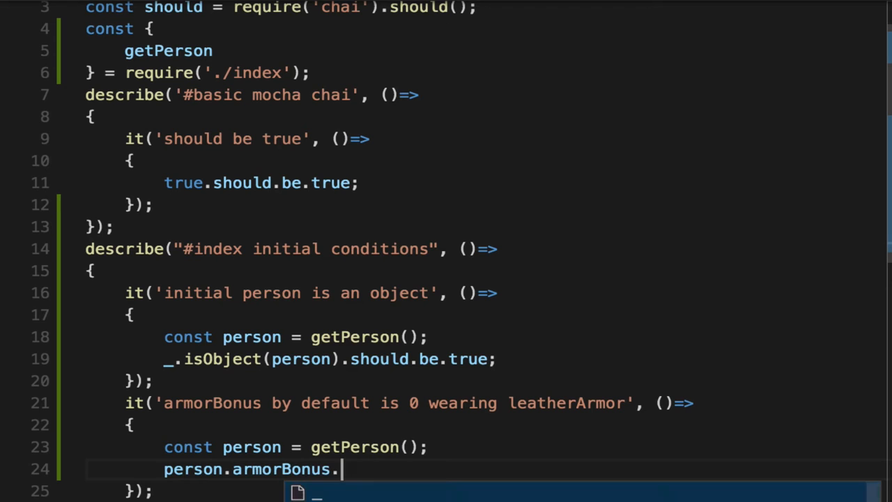
type("should.equal(0);")
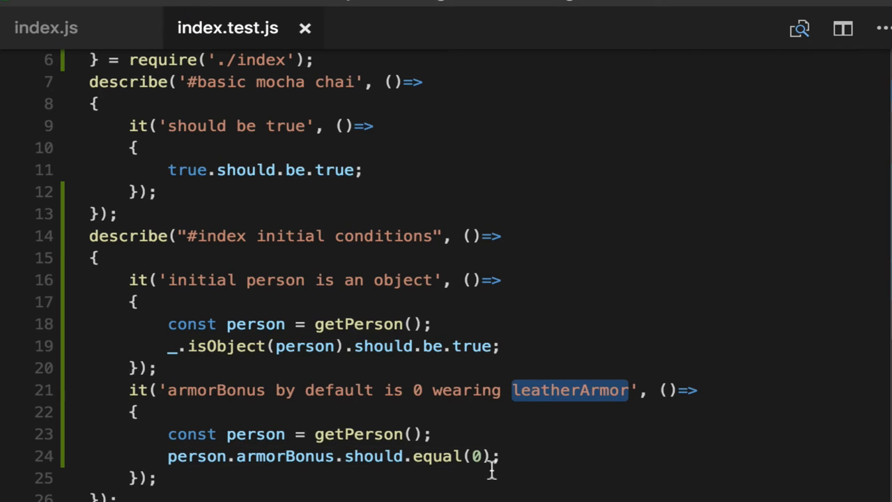
Return to index.test.js and start a new line after the armorBonus assertion.
left_click(46, 28)
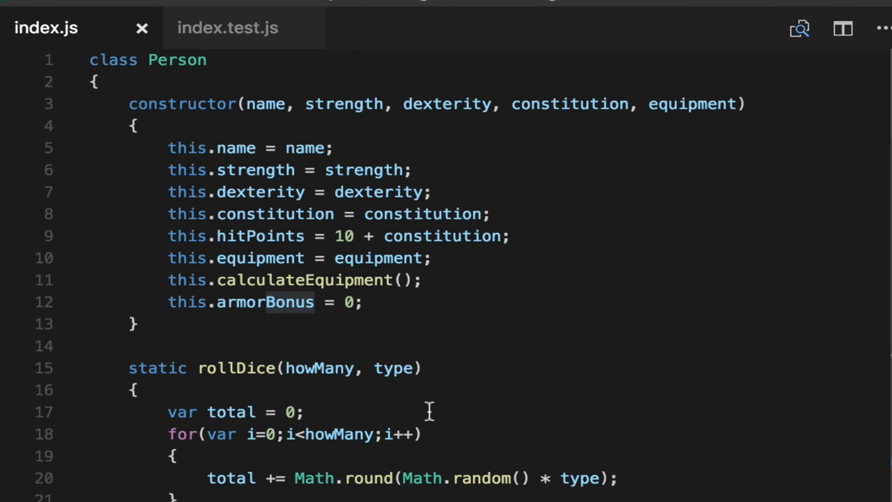
left_click(227, 27)
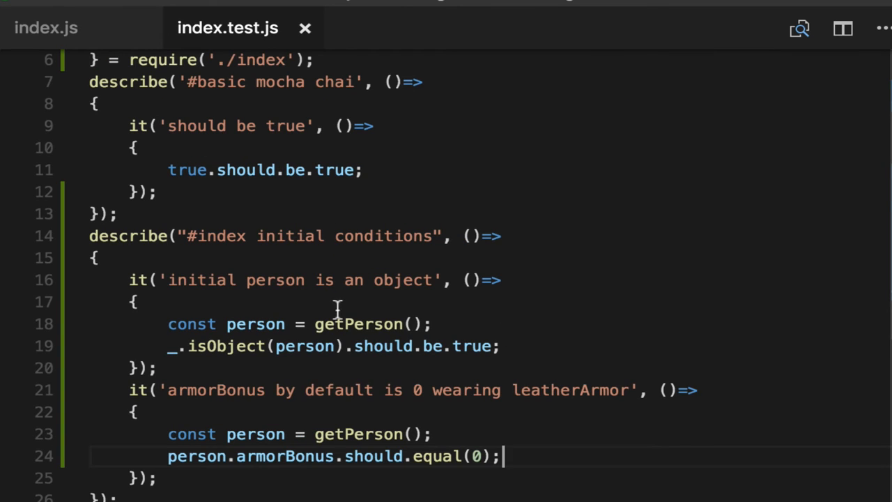
double_click(358, 323)
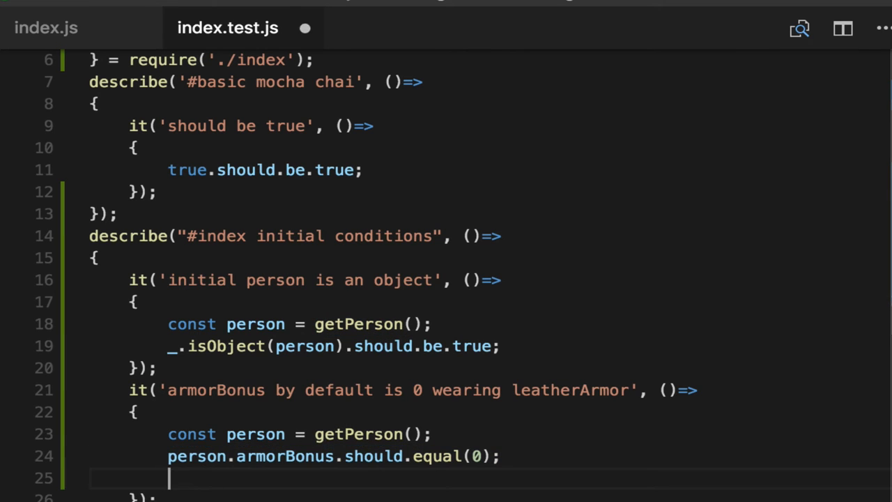
Write FIXME comments: should be 2 by default using leatherArmor, fix is to not reset armorBonus to 0.
type("// BU")
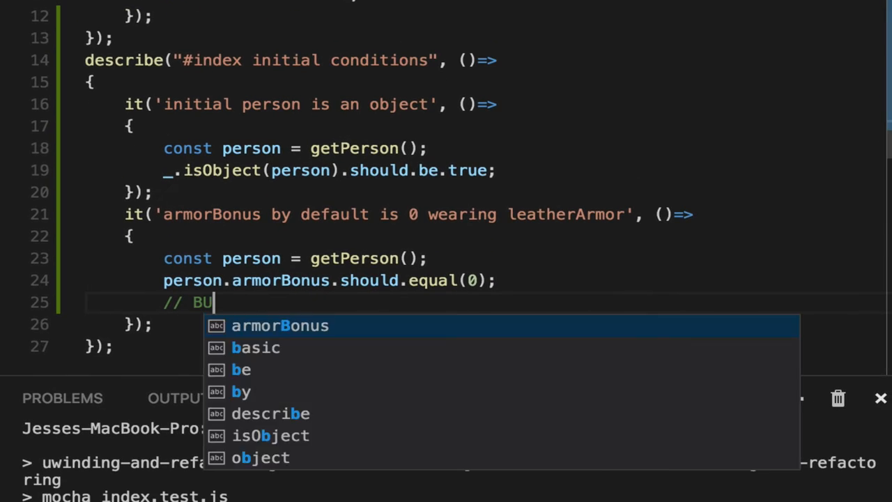
type("IXME:")
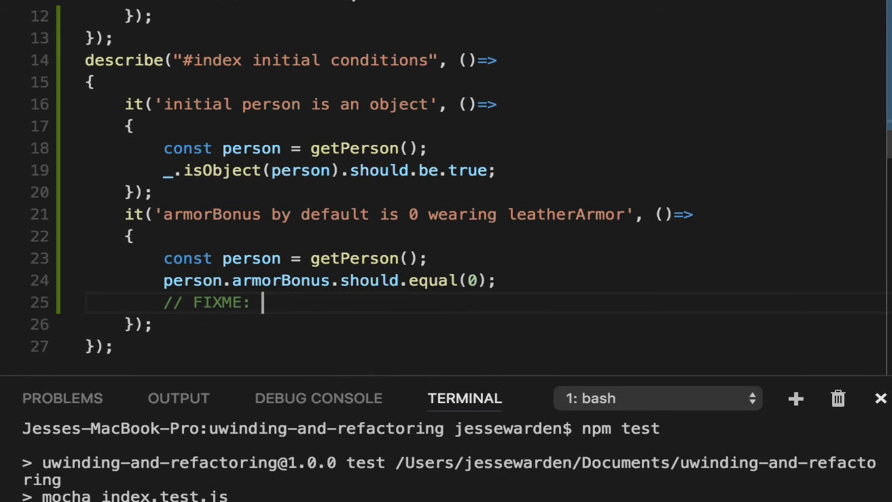
type("should be 2 by d")
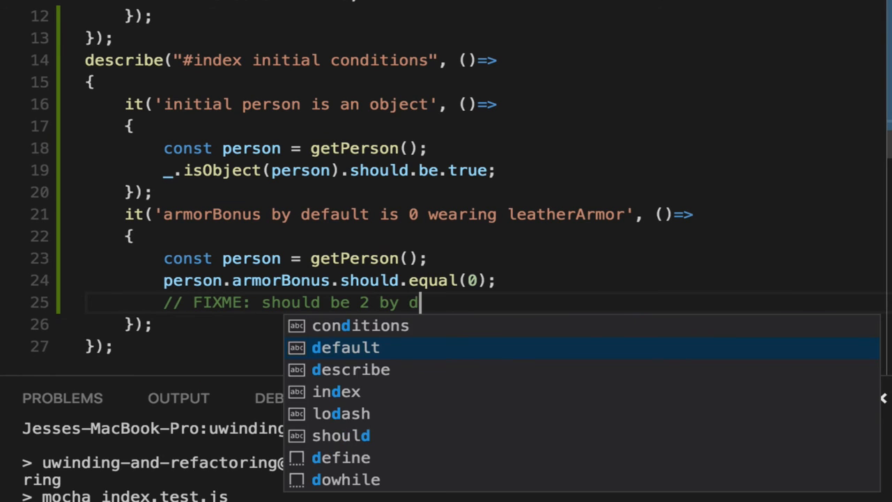
type("efault using leatherArmor,")
type("// fix is to")
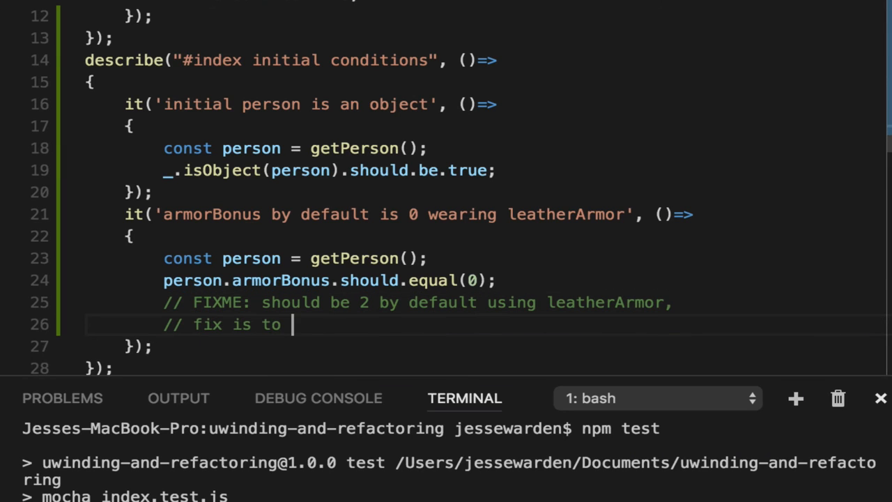
type("not reset")
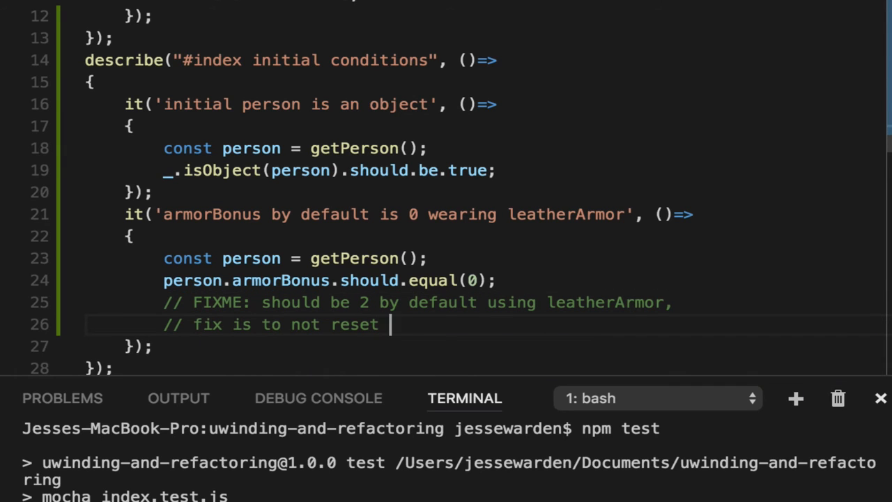
type("armorB")
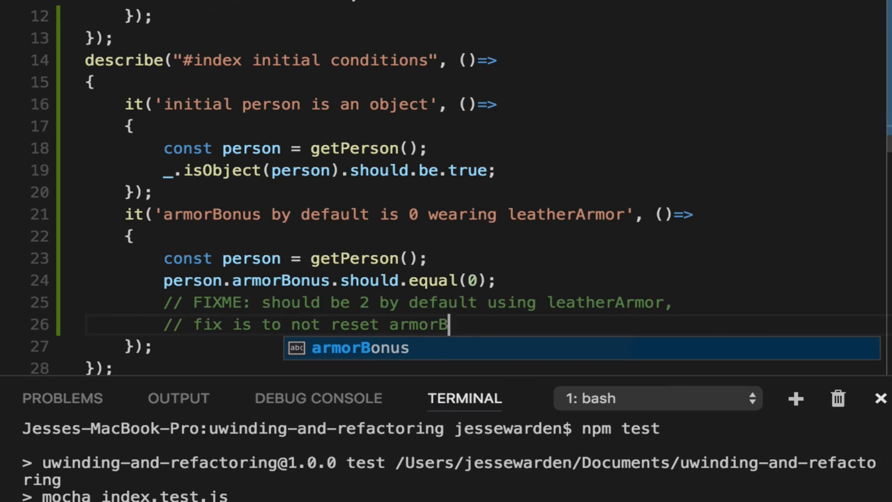
type("onus to 0")
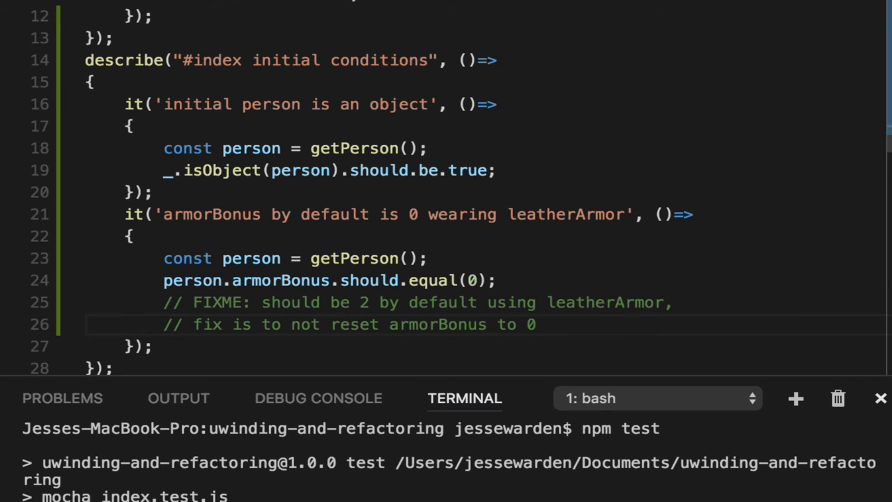
mouse_move(417, 177)
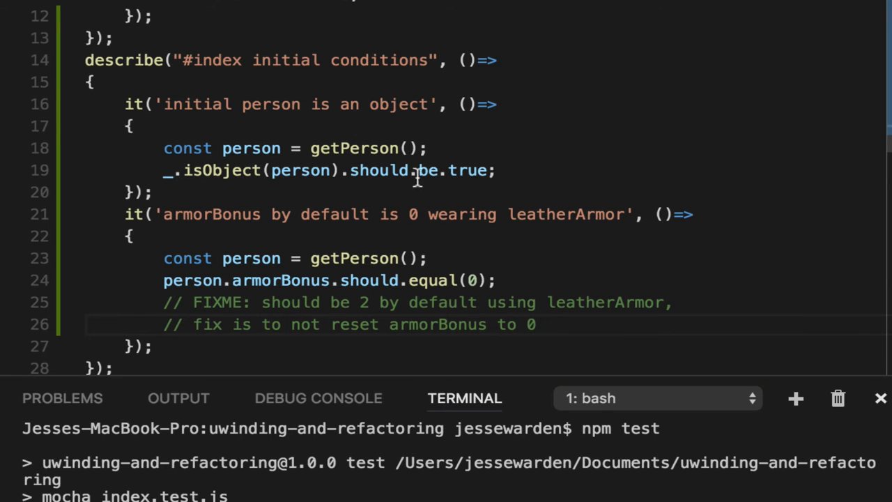
left_click(49, 3)
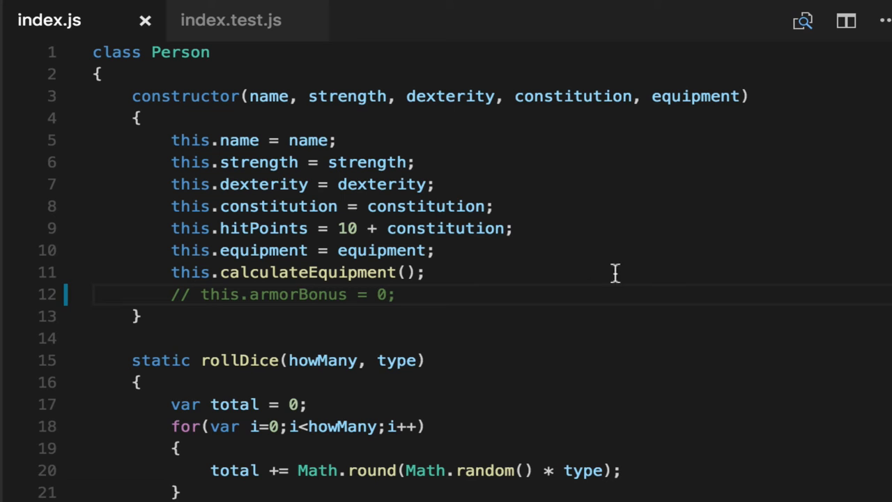
Mark the armorBonus test as it.only in index.test.js so it alone runs and fails.
left_click(232, 20)
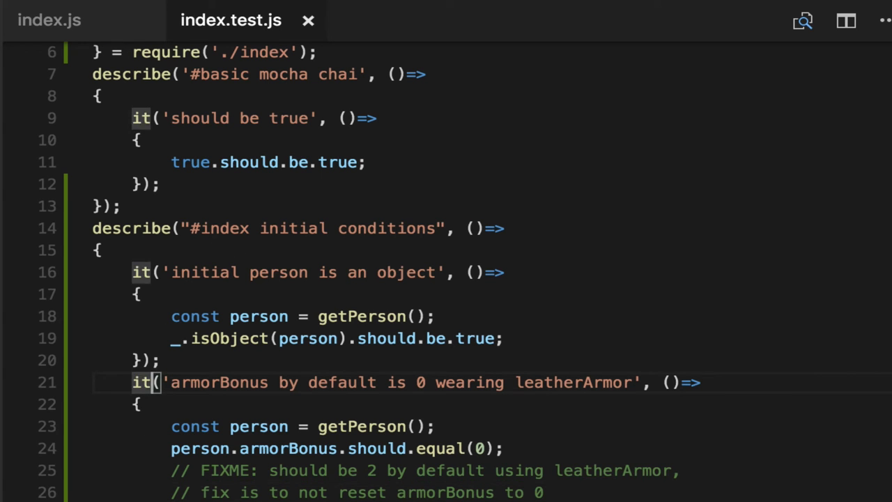
type(".only")
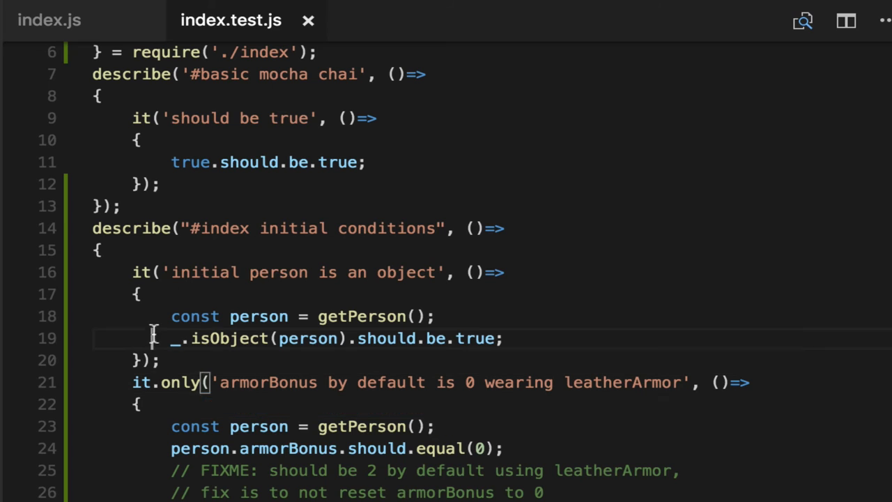
double_click(147, 381)
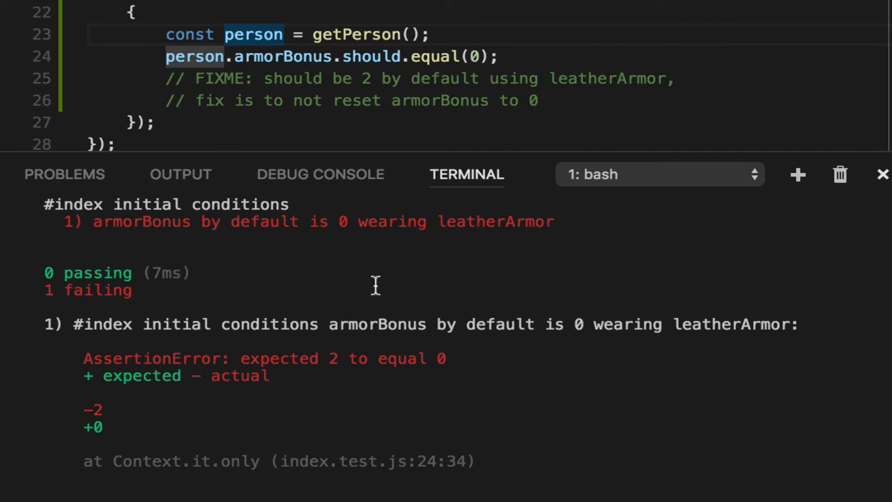
mouse_move(335, 357)
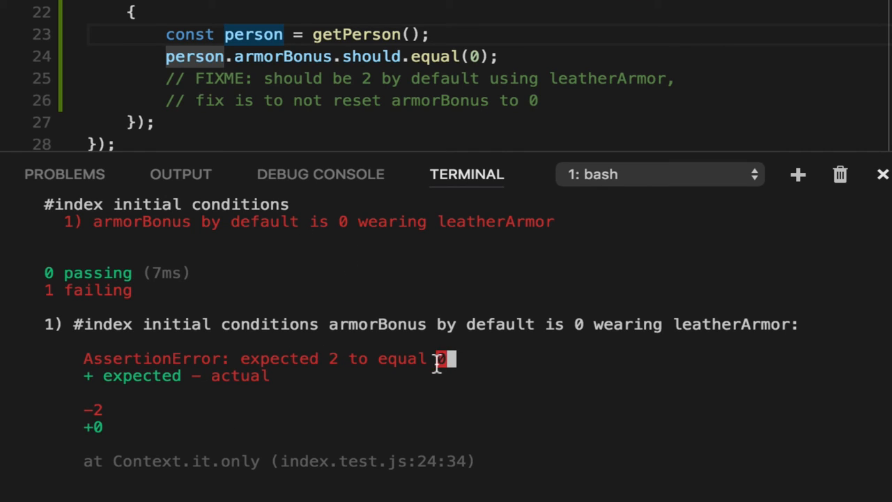
mouse_move(438, 439)
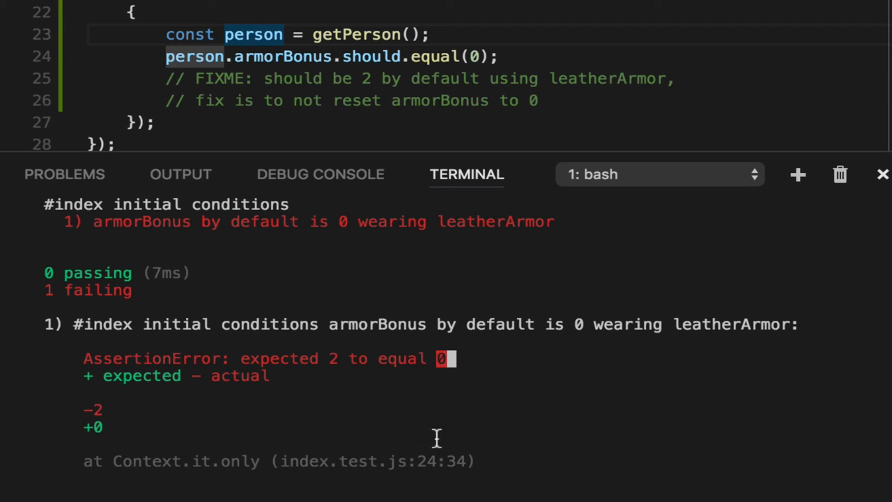
Rerun npm test in the terminal to see the armorBonus assertion failure.
left_click(48, 14)
type("npm test")
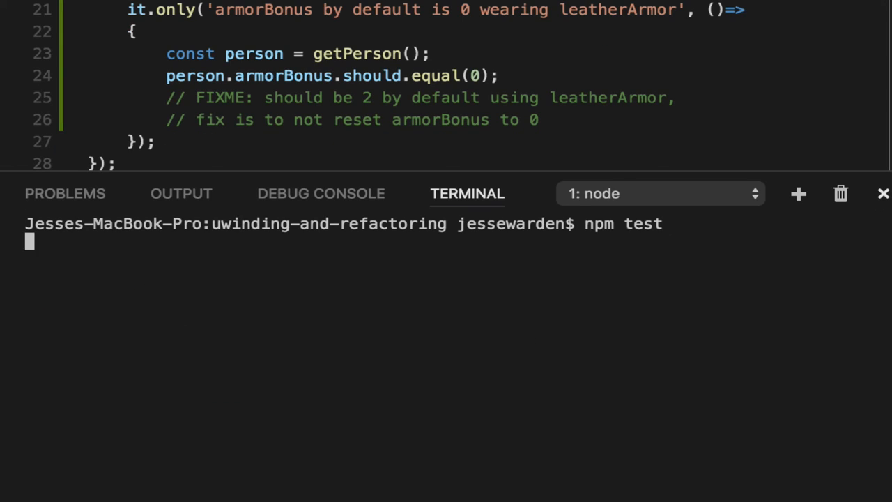
key("enter")
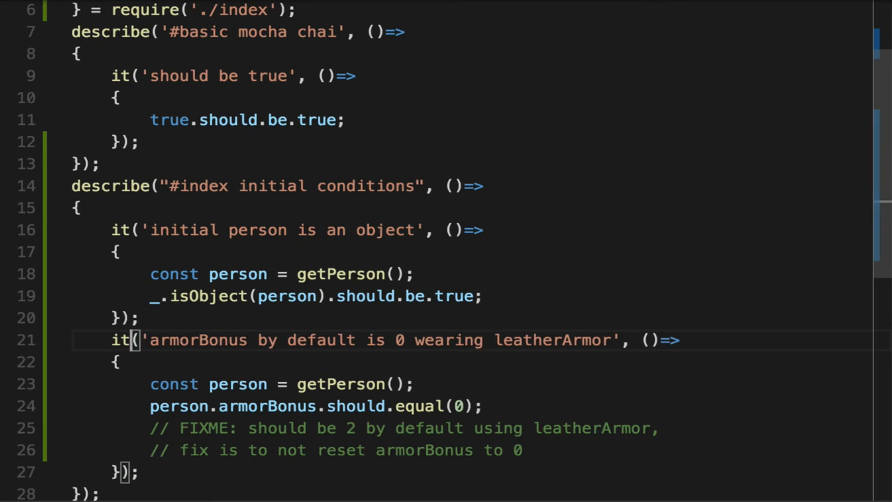
mouse_move(702, 374)
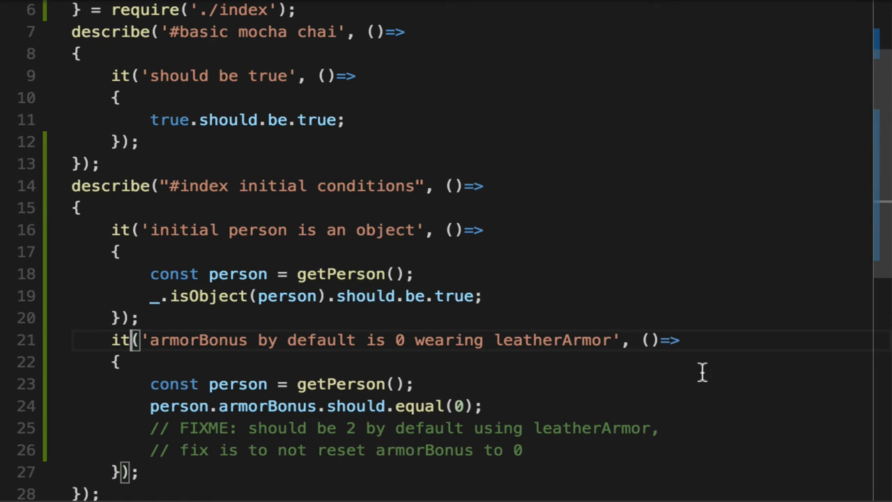
mouse_move(236, 245)
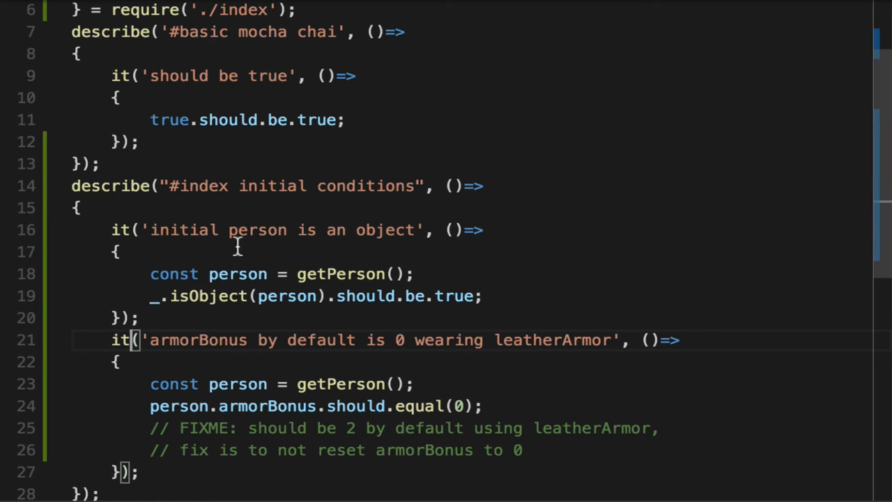